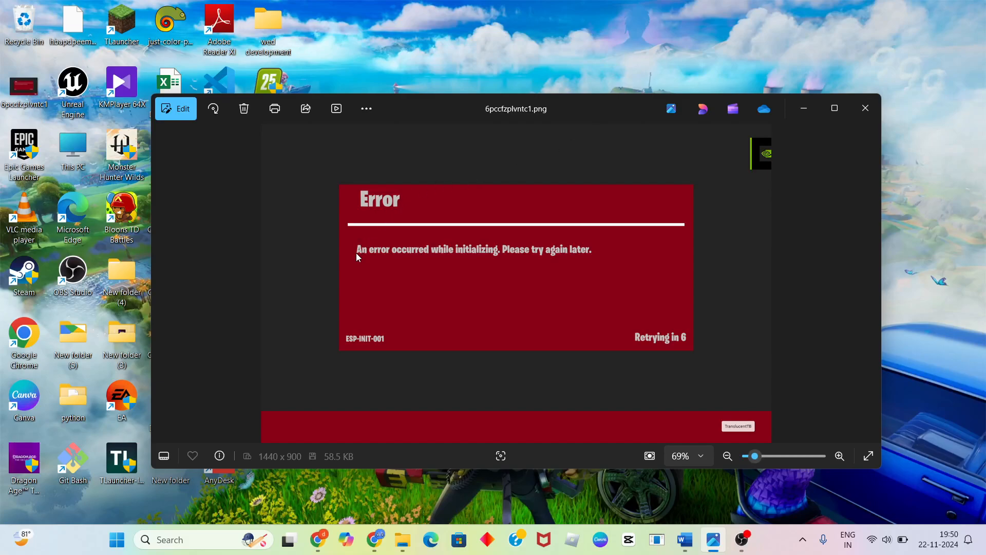
Close the Photos window showing the ESP-INIT-001 initialization error
{"action": "left_click", "coordinate": [558, 259]}
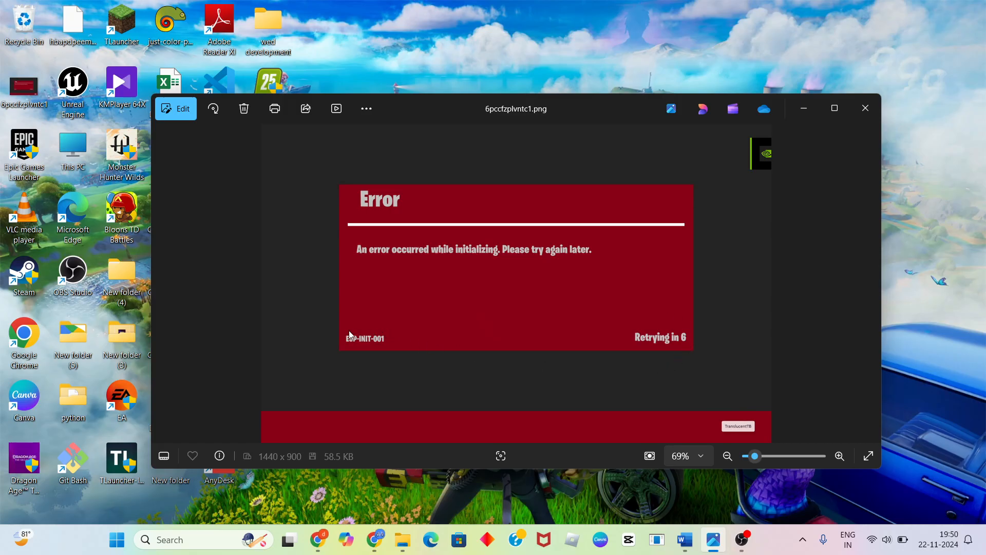
{"action": "mouse_move", "coordinate": [369, 340]}
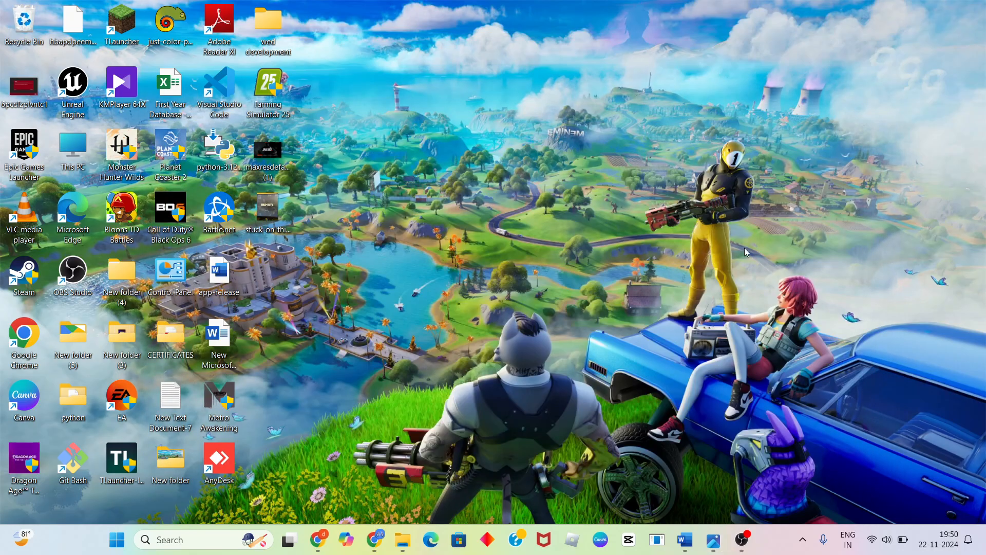
Bring up the Word fix guide and select the step 1 text about checking the internet connection
{"action": "left_click", "coordinate": [684, 539]}
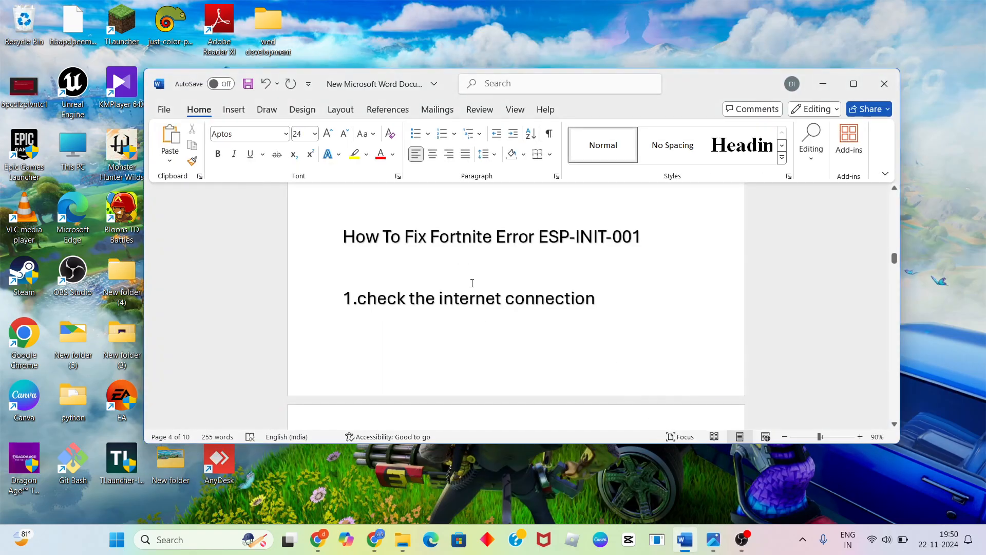
{"action": "triple_click", "coordinate": [490, 236]}
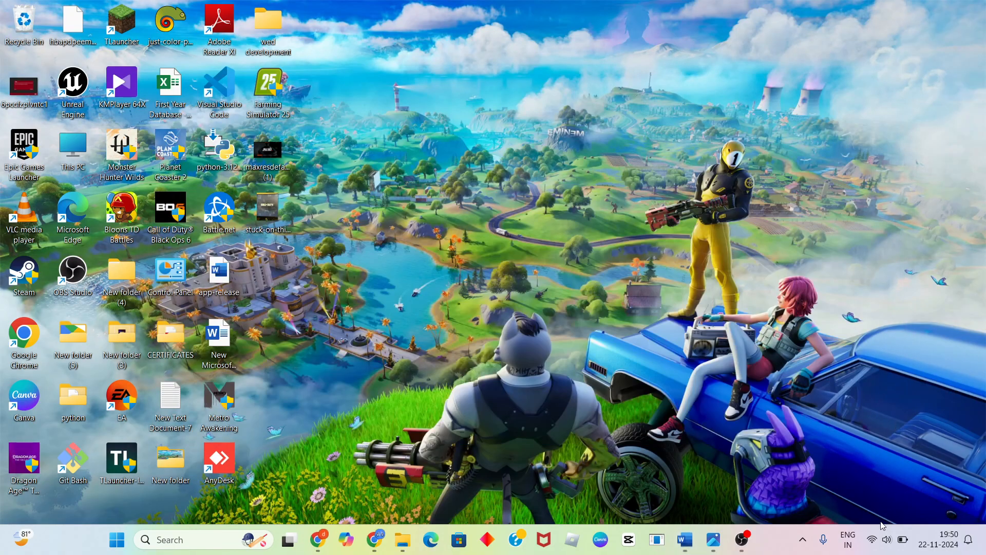
Switch Wi-Fi off and back on from Quick Settings, then close the flyout
{"action": "left_click", "coordinate": [886, 540]}
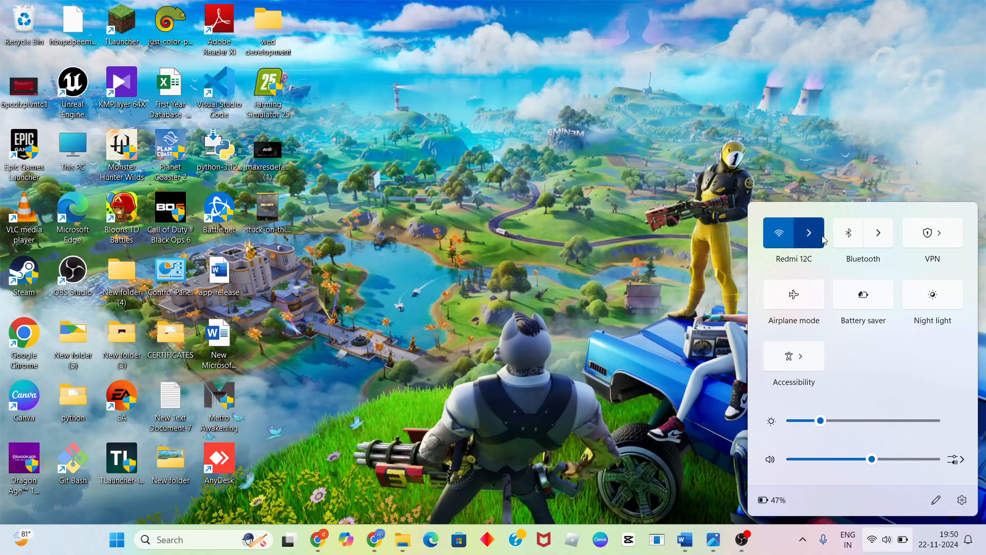
{"action": "left_click", "coordinate": [809, 232]}
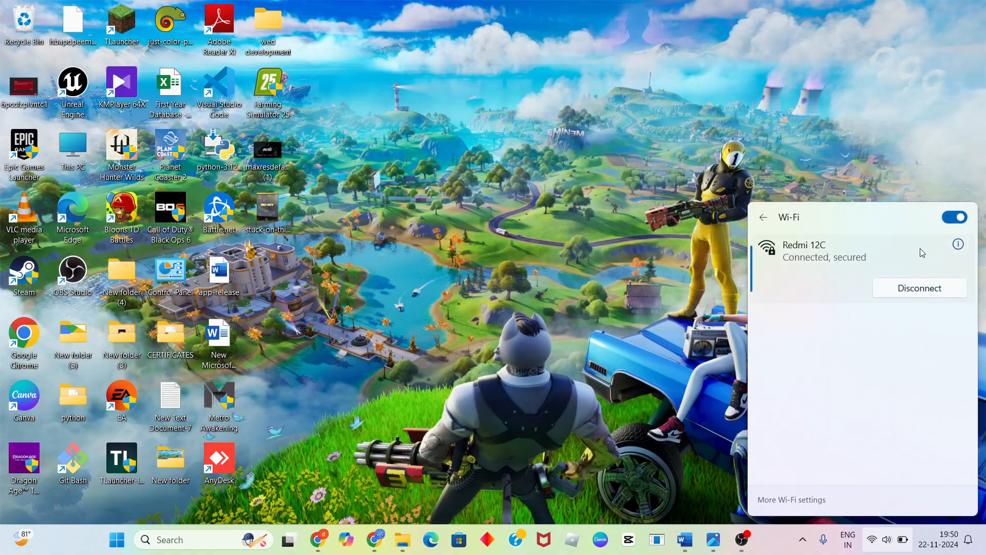
{"action": "left_click", "coordinate": [954, 216]}
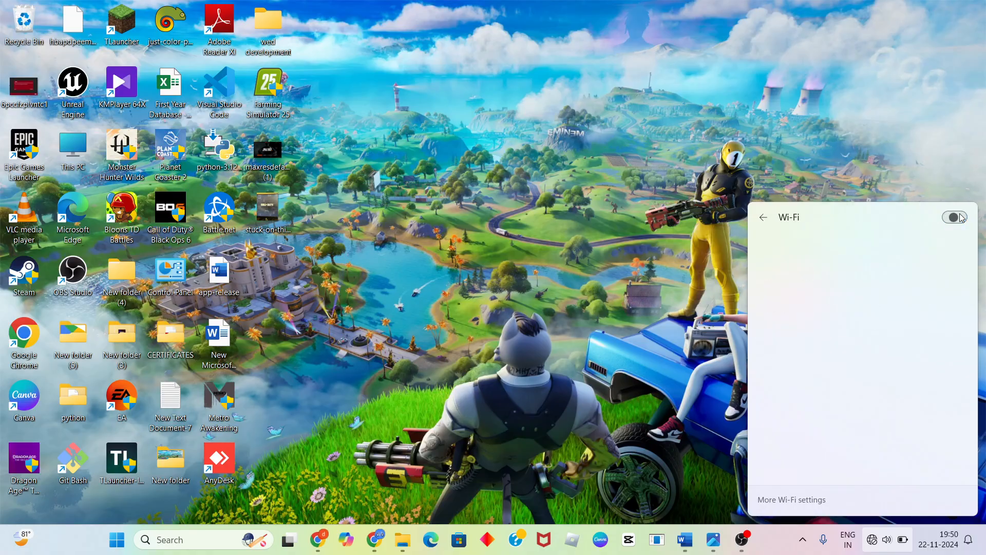
{"action": "left_click", "coordinate": [954, 217]}
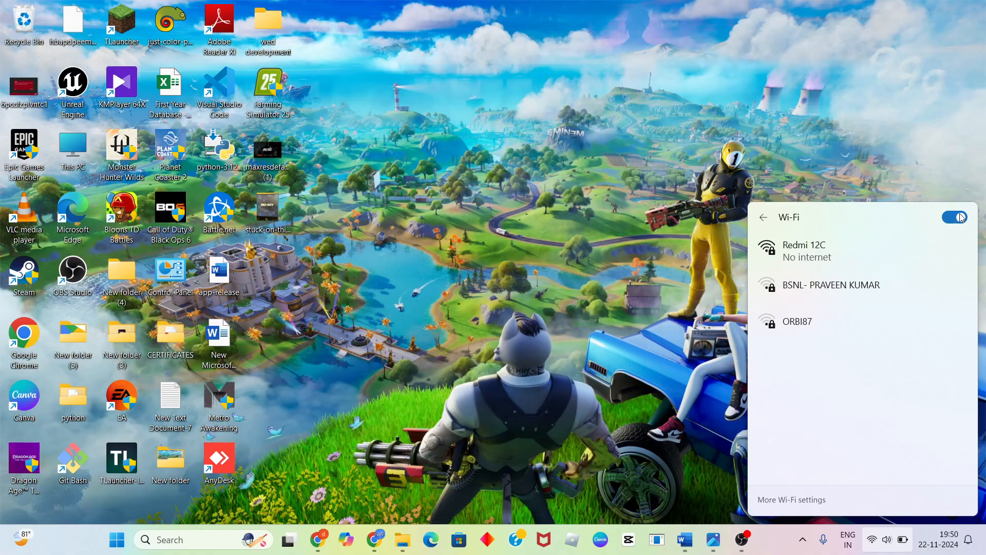
{"action": "left_click", "coordinate": [818, 250]}
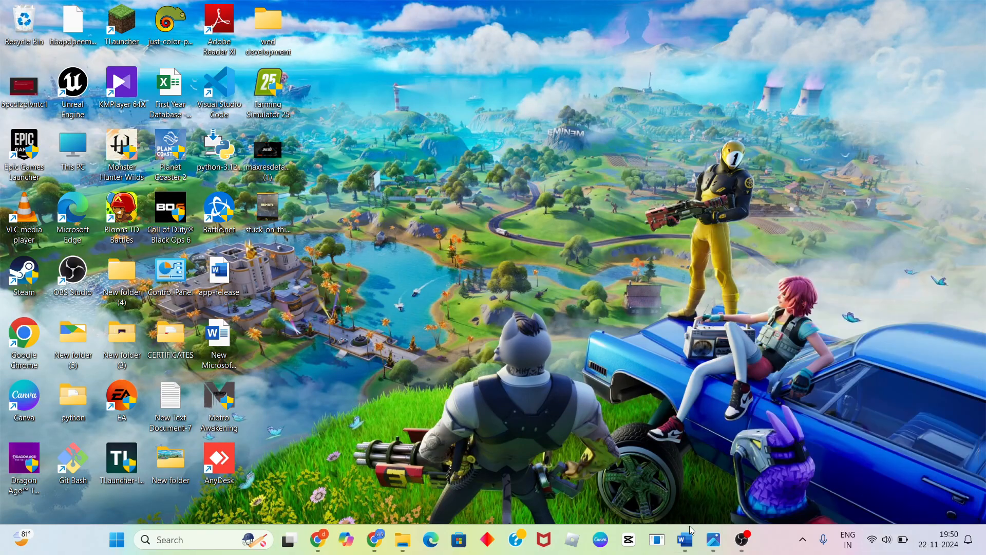
Return to the Word notes and type 'for example steam'
{"action": "left_click", "coordinate": [683, 540]}
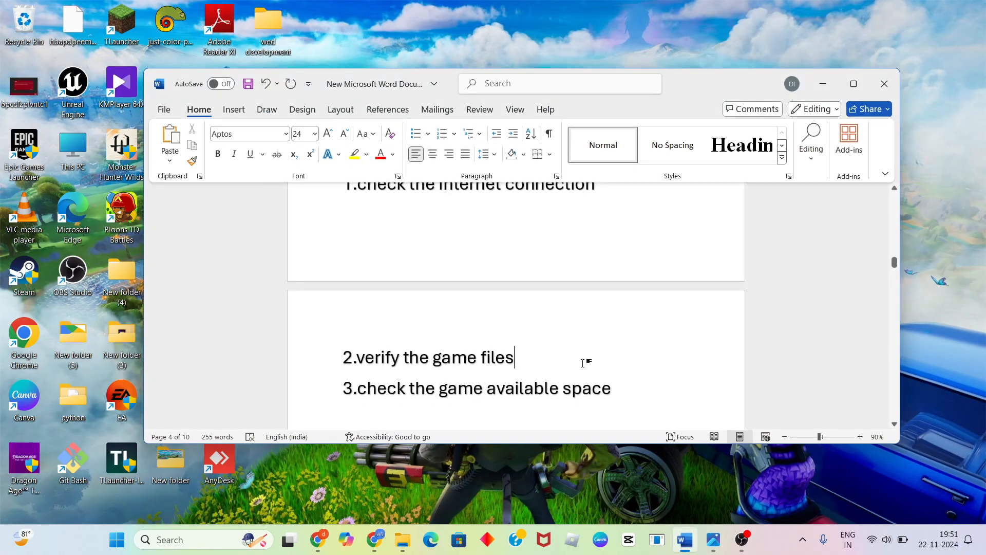
{"action": "type", "text": "for"}
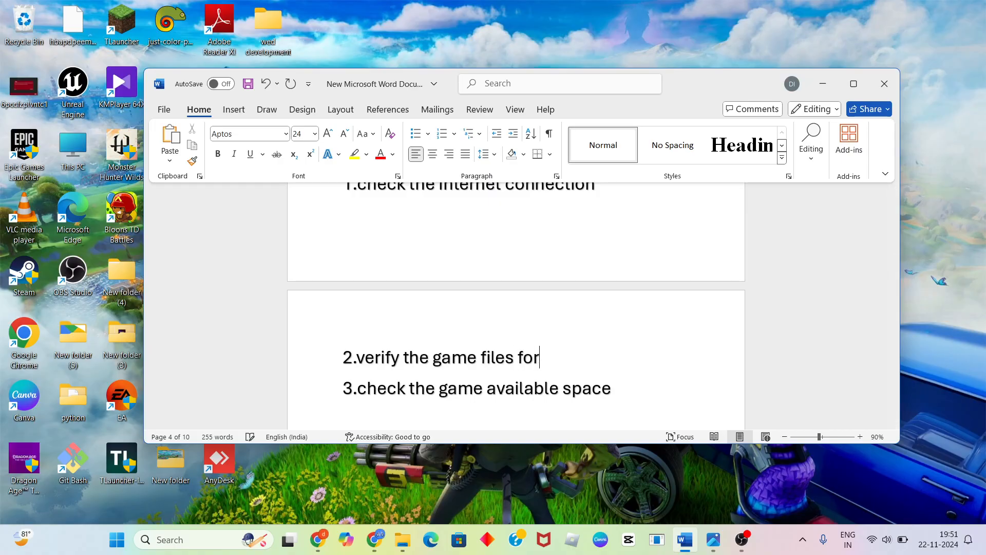
{"action": "type", "text": "exam"}
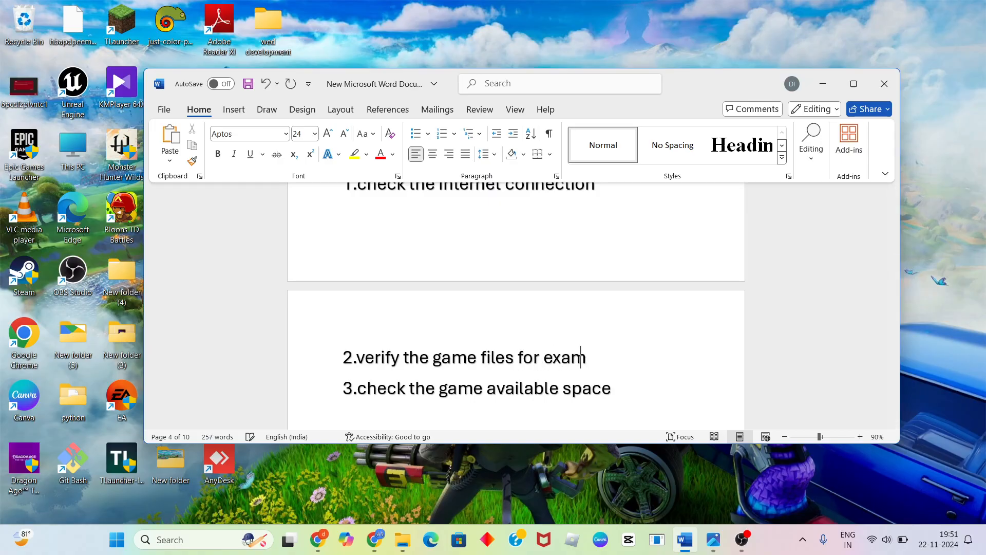
{"action": "type", "text": "ple"}
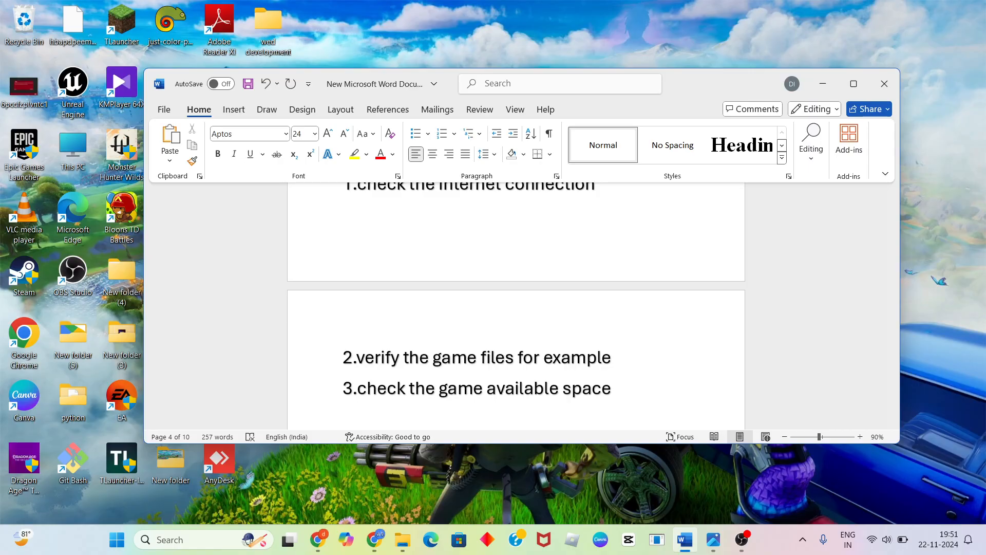
{"action": "type", "text": "s"}
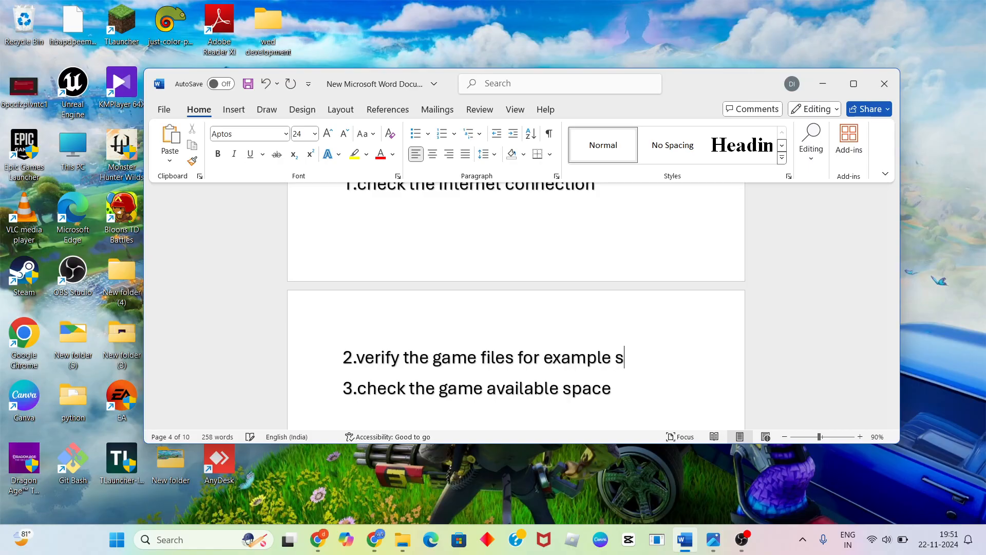
{"action": "type", "text": "tea"}
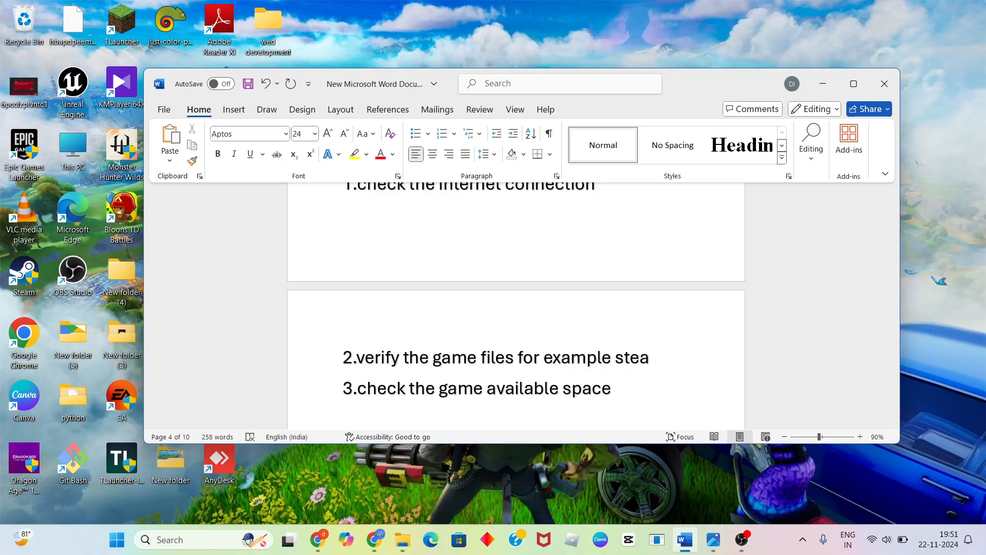
{"action": "type", "text": "m"}
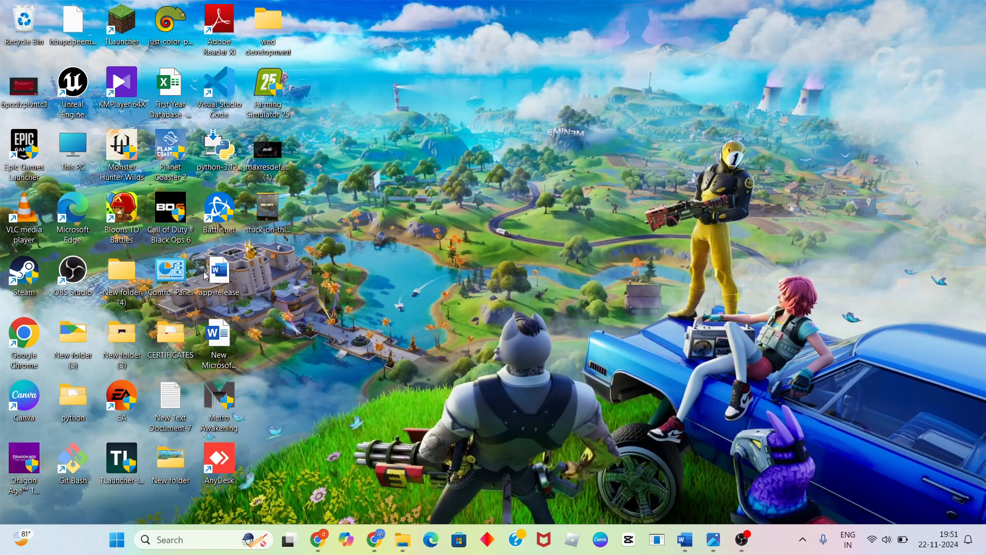
{"action": "mouse_move", "coordinate": [647, 323]}
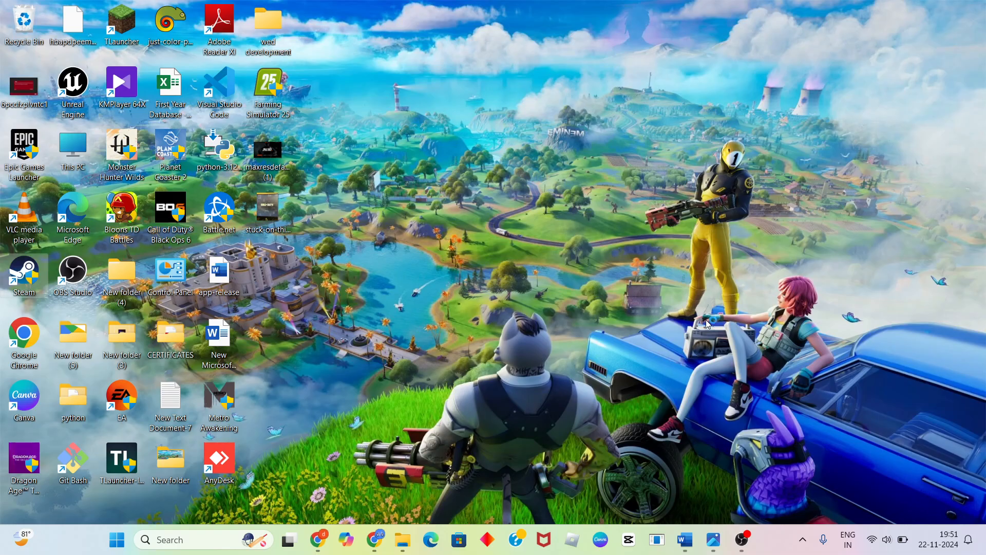
Back in Word, type the note 'You open the epic launcher' under step 2
{"action": "left_click", "coordinate": [655, 540]}
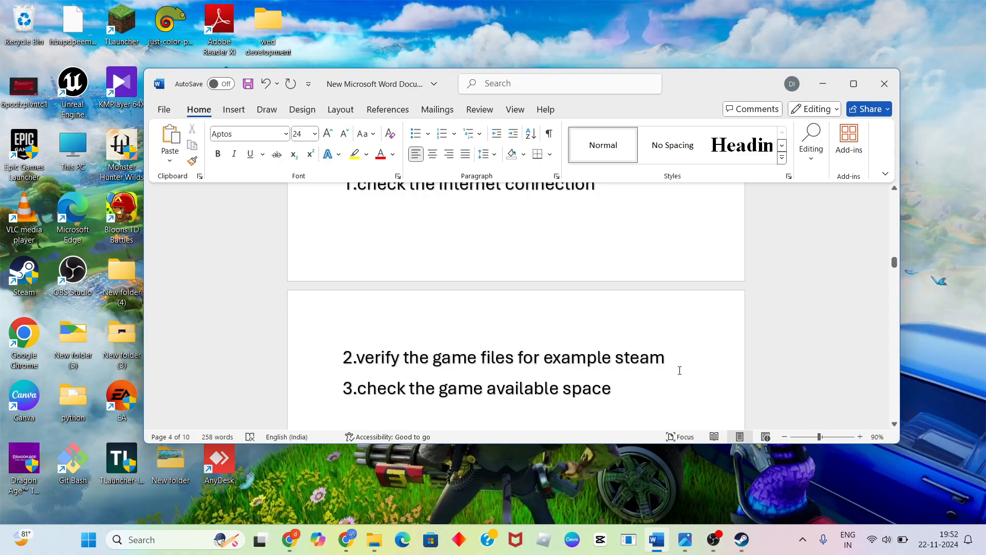
{"action": "type", "text": "y"}
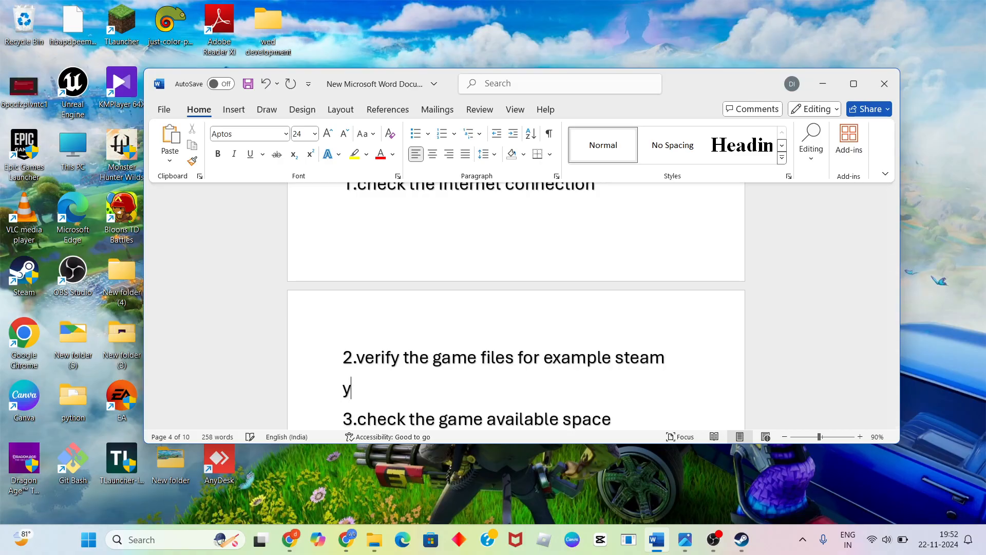
{"action": "type", "text": "You op"}
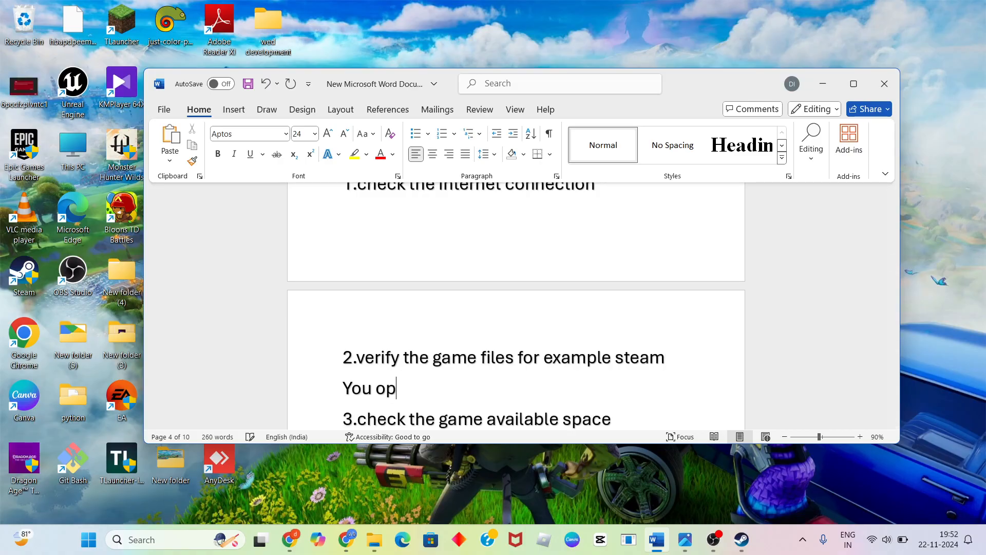
{"action": "type", "text": "en the"}
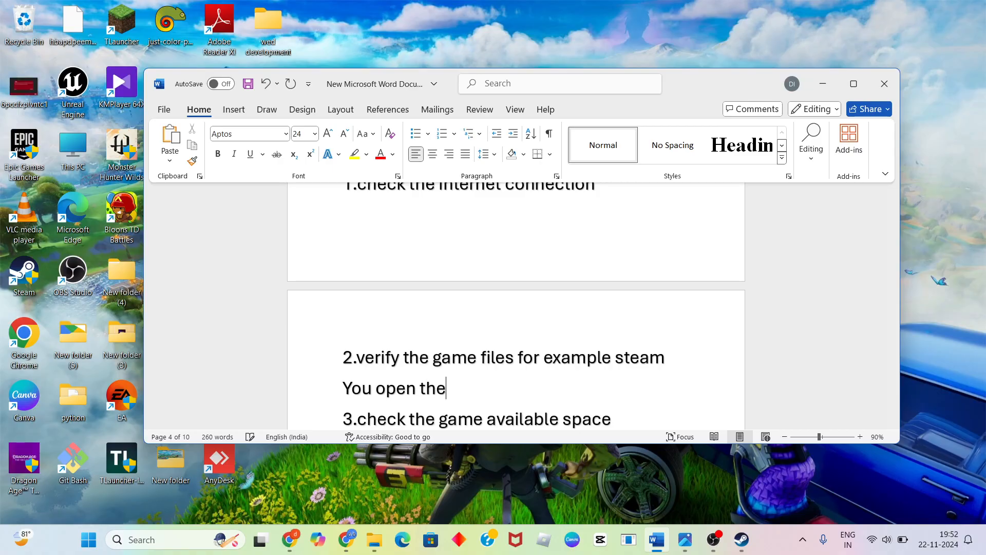
{"action": "type", "text": "epic game"}
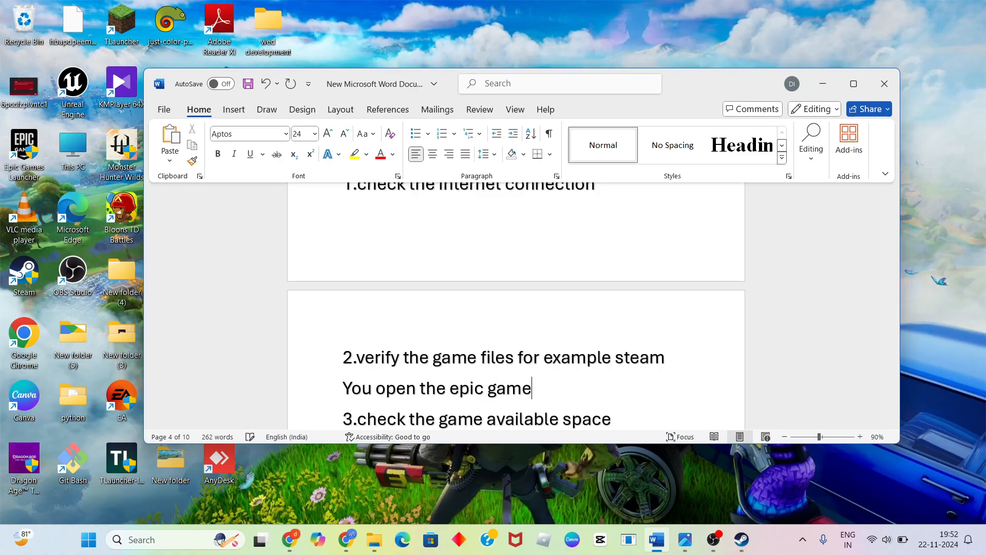
{"action": "type", "text": "s la"}
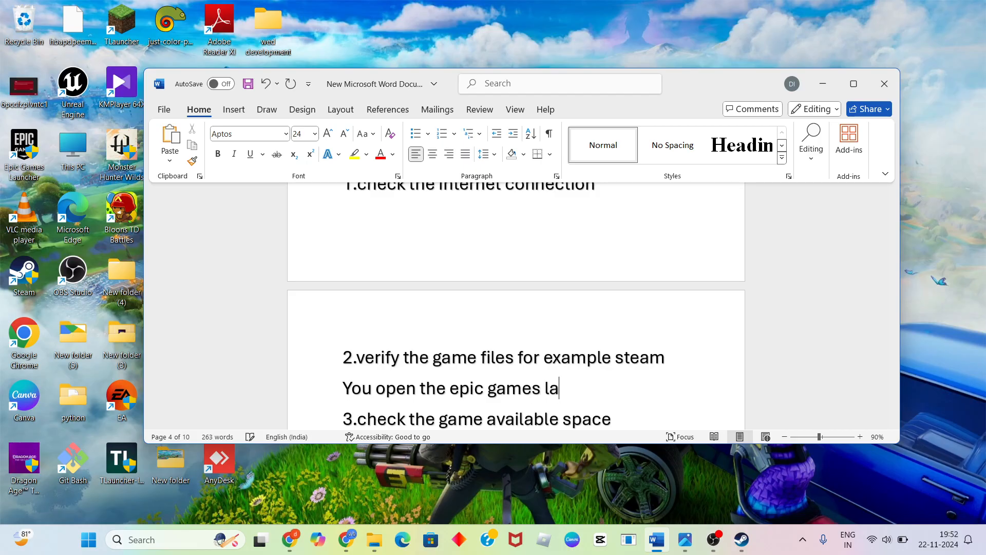
{"action": "type", "text": "uncher"}
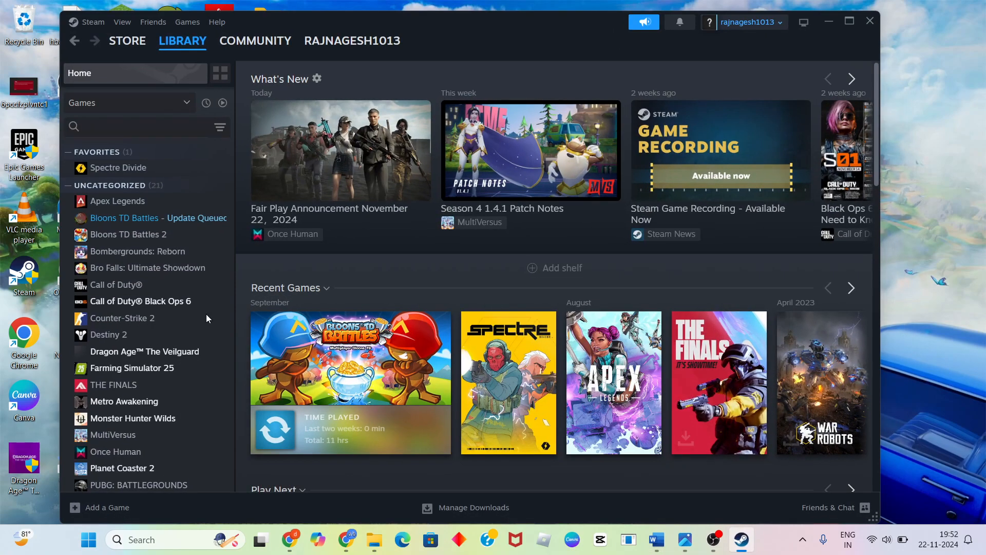
Open Bloons TD Battles properties to the Installed Files page for verification, then close it
{"action": "left_click", "coordinate": [128, 234]}
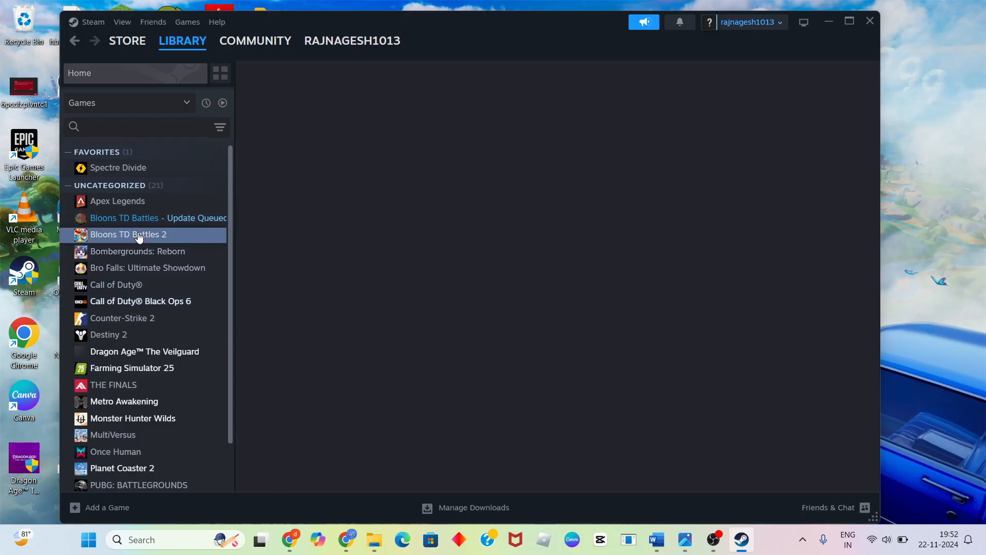
{"action": "left_click", "coordinate": [129, 234]}
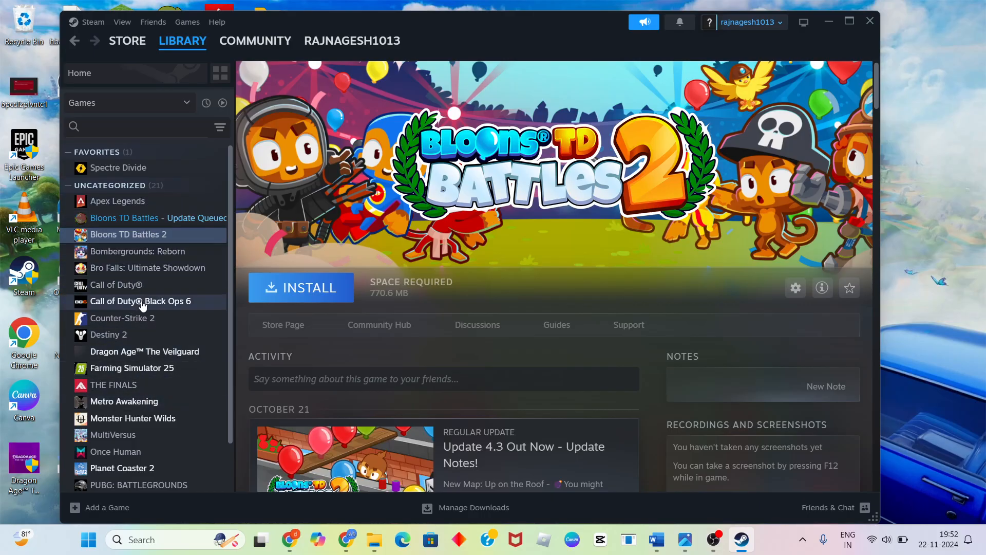
{"action": "left_click", "coordinate": [118, 201]}
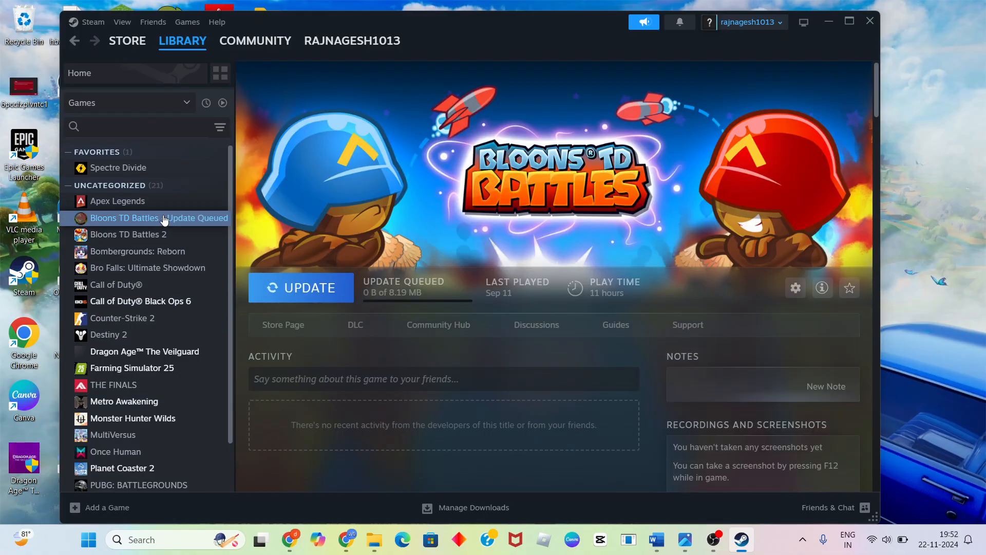
{"action": "right_click", "coordinate": [123, 218]}
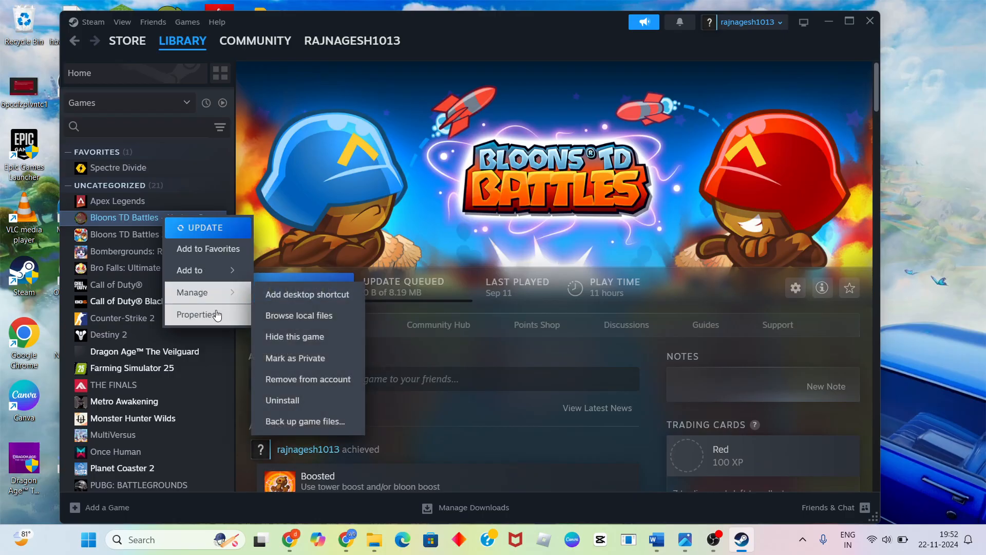
{"action": "left_click", "coordinate": [200, 315]}
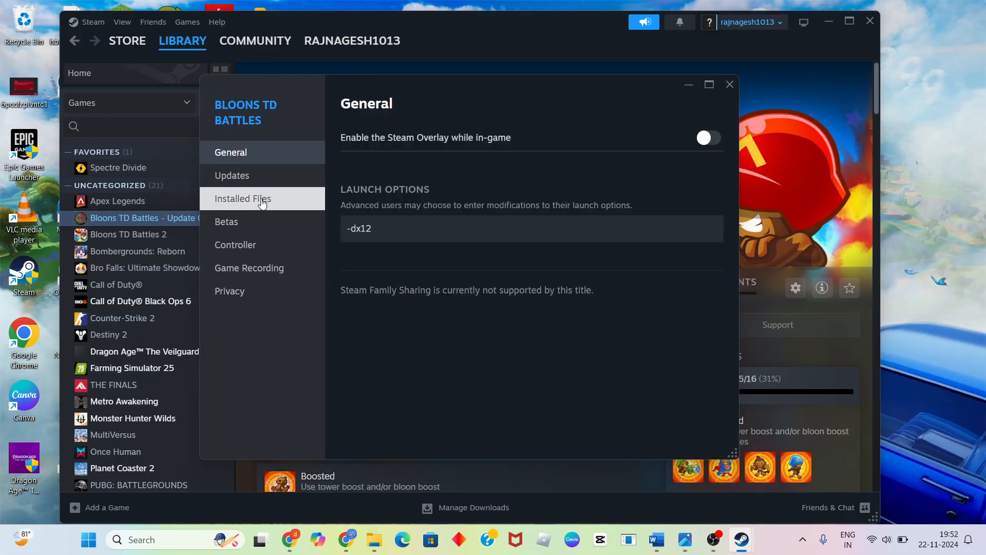
{"action": "left_click", "coordinate": [243, 198]}
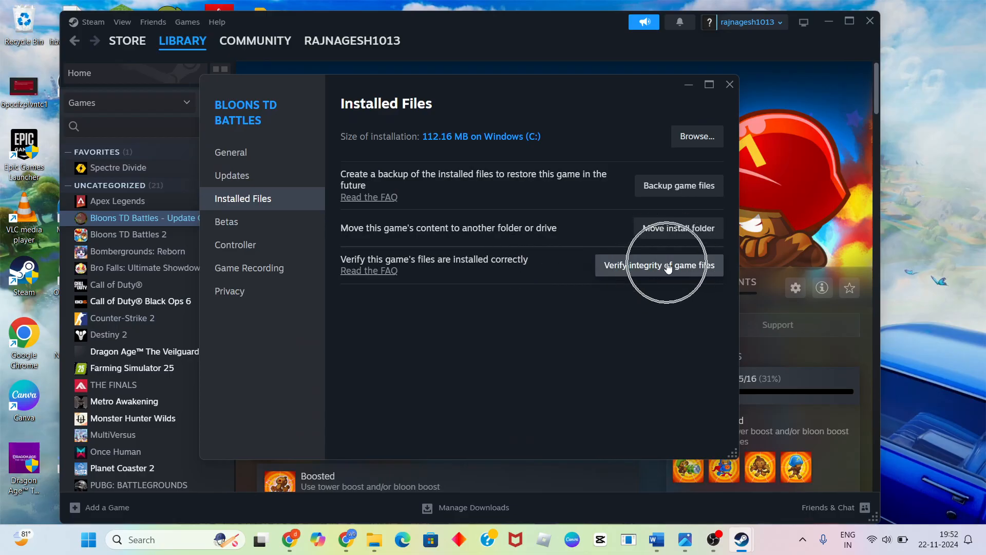
{"action": "mouse_move", "coordinate": [729, 84]}
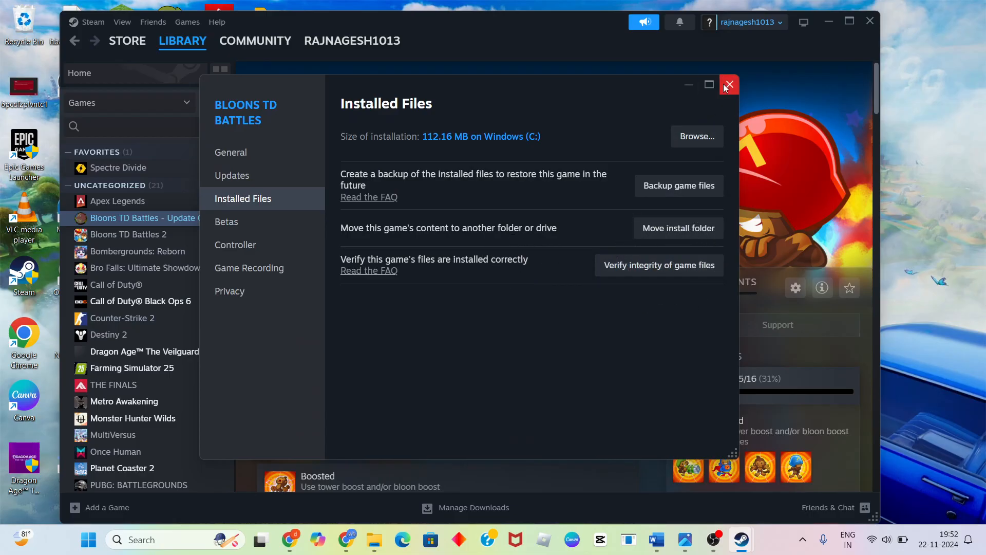
{"action": "left_click", "coordinate": [728, 85]}
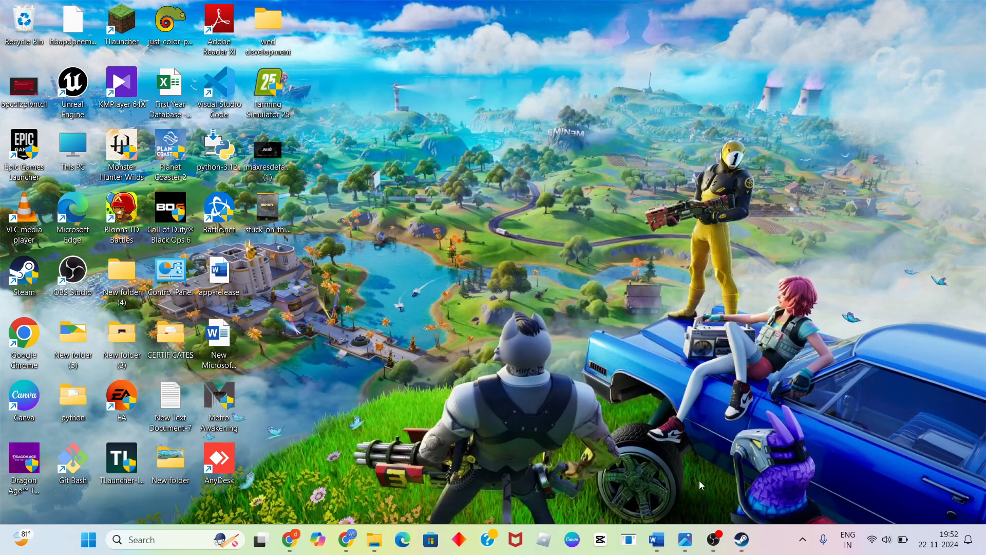
{"action": "left_click", "coordinate": [655, 538]}
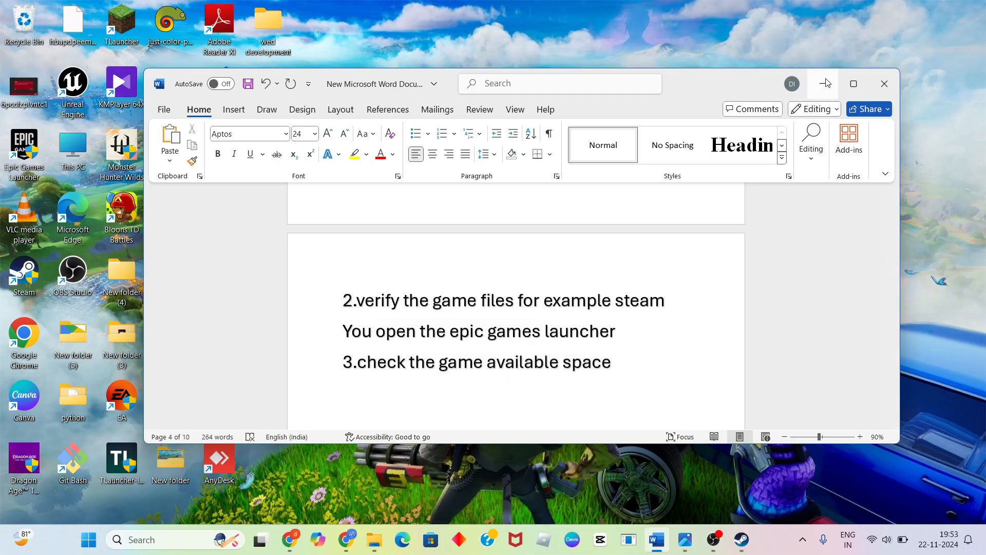
{"action": "left_click", "coordinate": [824, 84]}
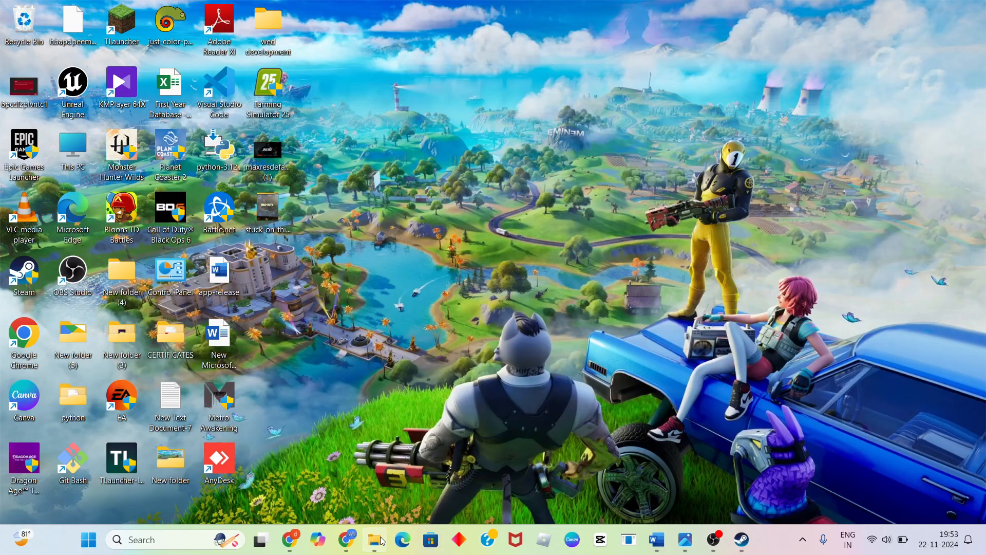
Check free space on drives C: (11.4 GB left) and D:, then open Start's power options
{"action": "left_click", "coordinate": [373, 539]}
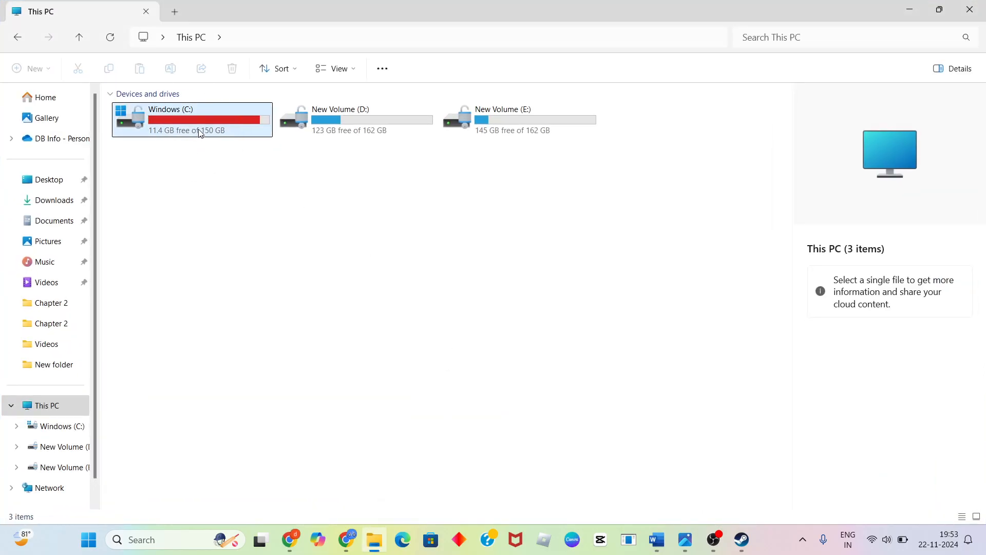
{"action": "left_click", "coordinate": [518, 119]}
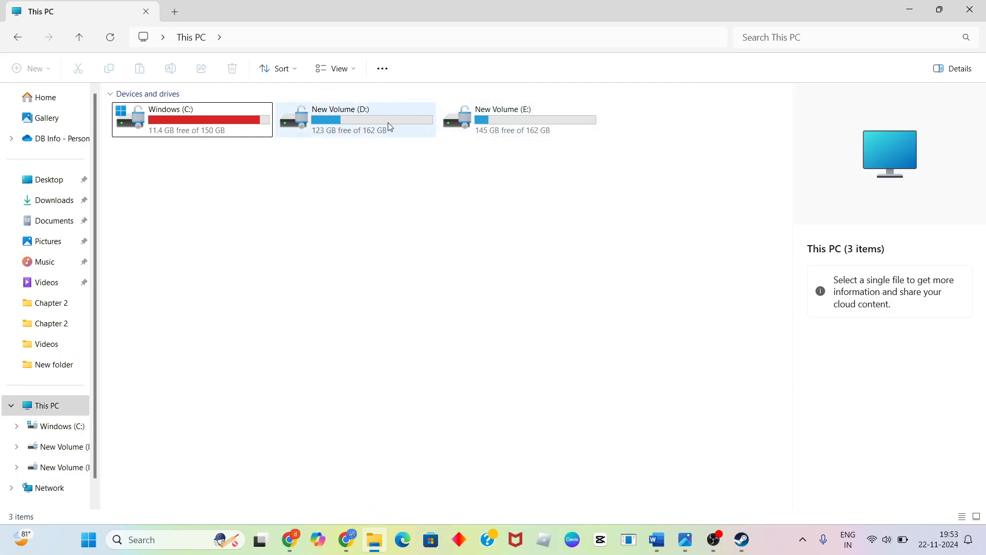
{"action": "left_click", "coordinate": [191, 120]}
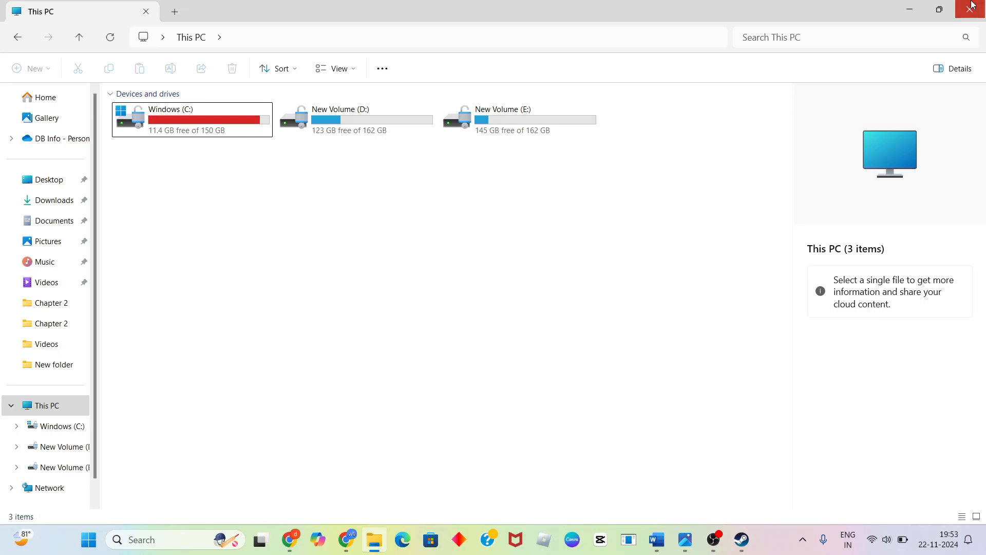
{"action": "left_click", "coordinate": [974, 8]}
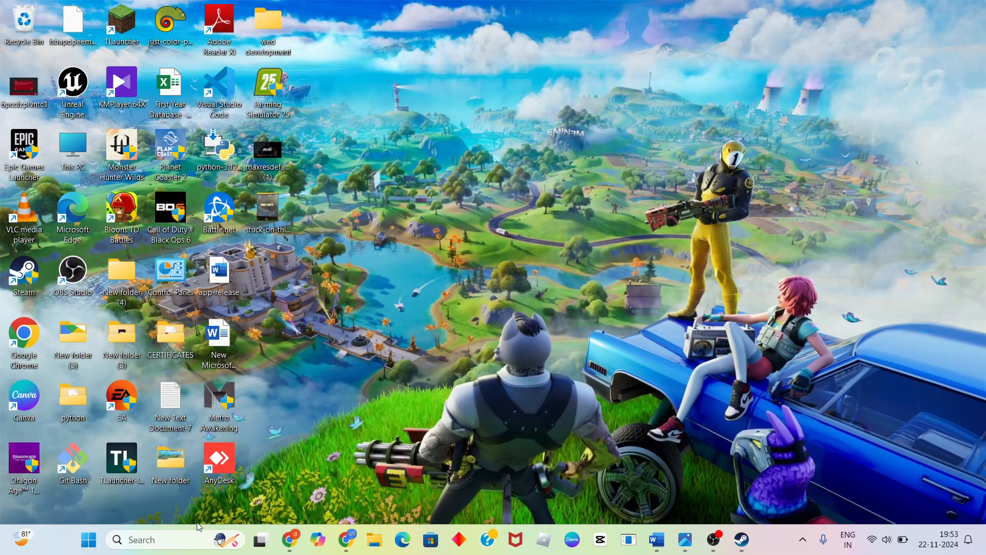
{"action": "left_click", "coordinate": [88, 540]}
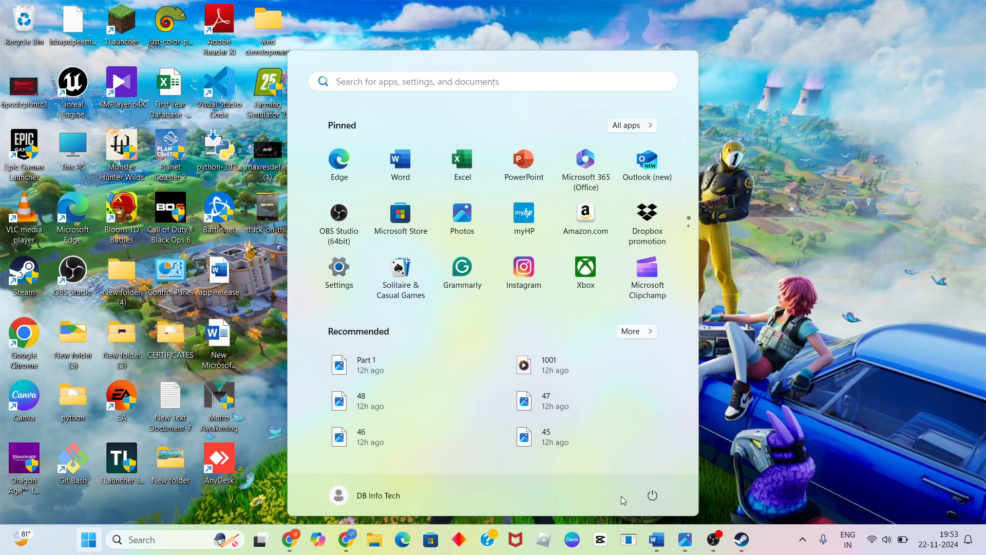
{"action": "left_click", "coordinate": [652, 495]}
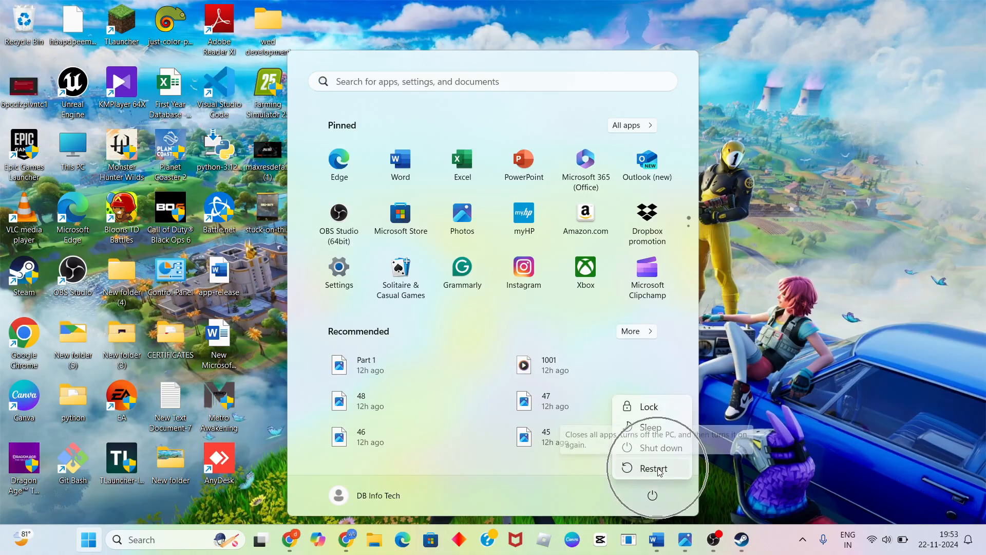